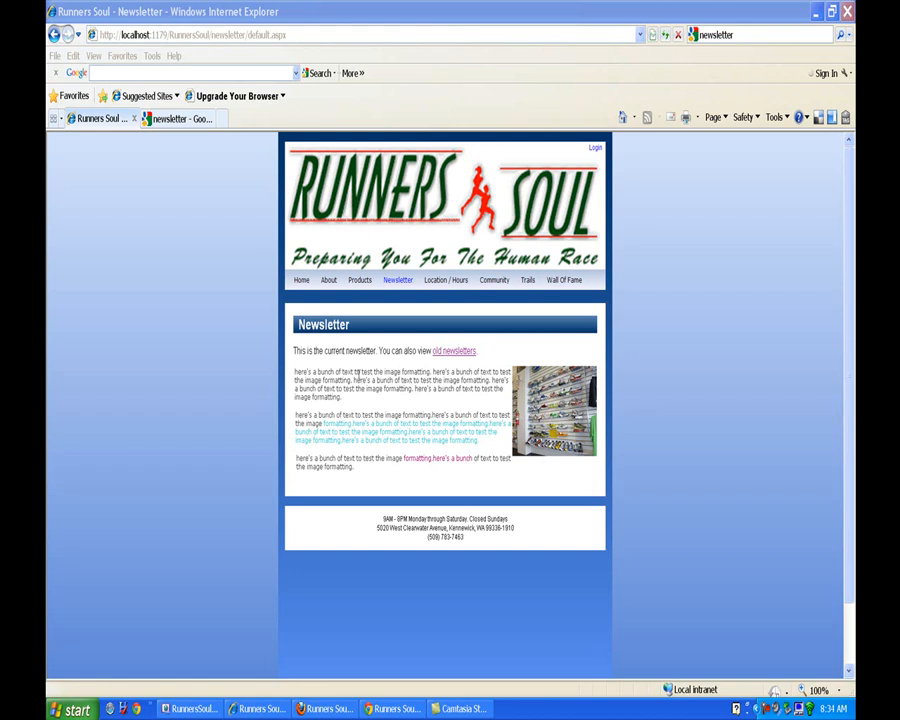
# Step: In Default.aspx source, put the Label2 Eval(displayDate) label inside the Newsletter h2 heading
pyautogui.press('F11')
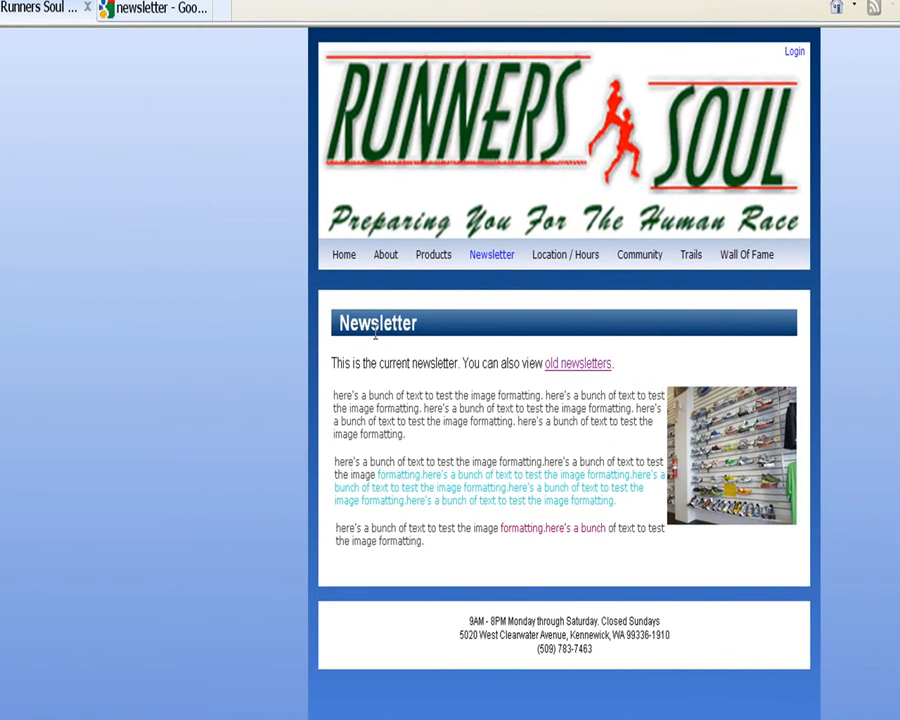
pyautogui.moveTo(413, 348)
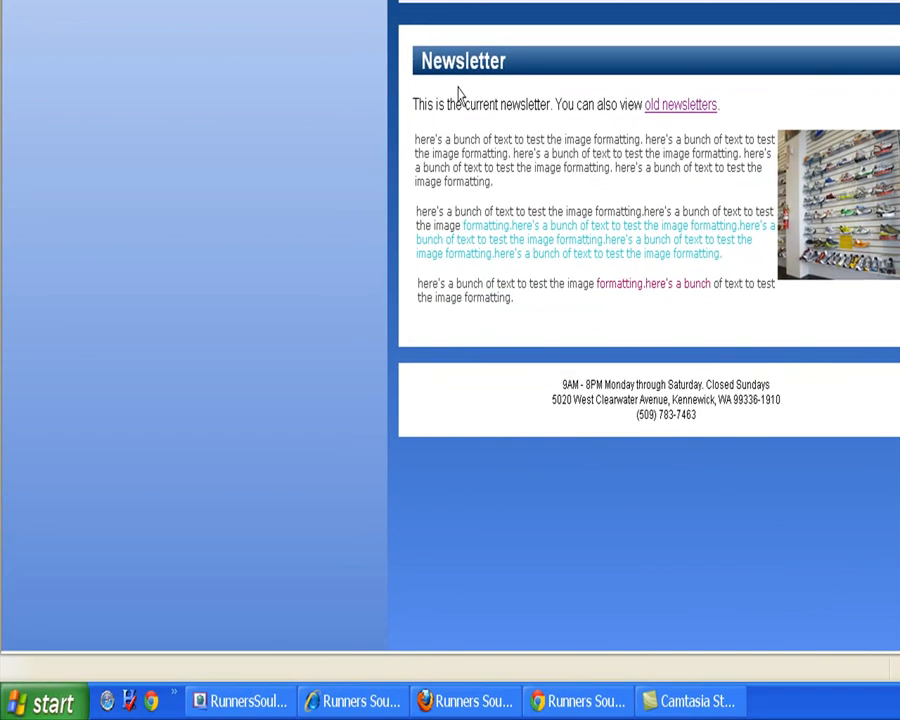
pyautogui.moveTo(510, 85)
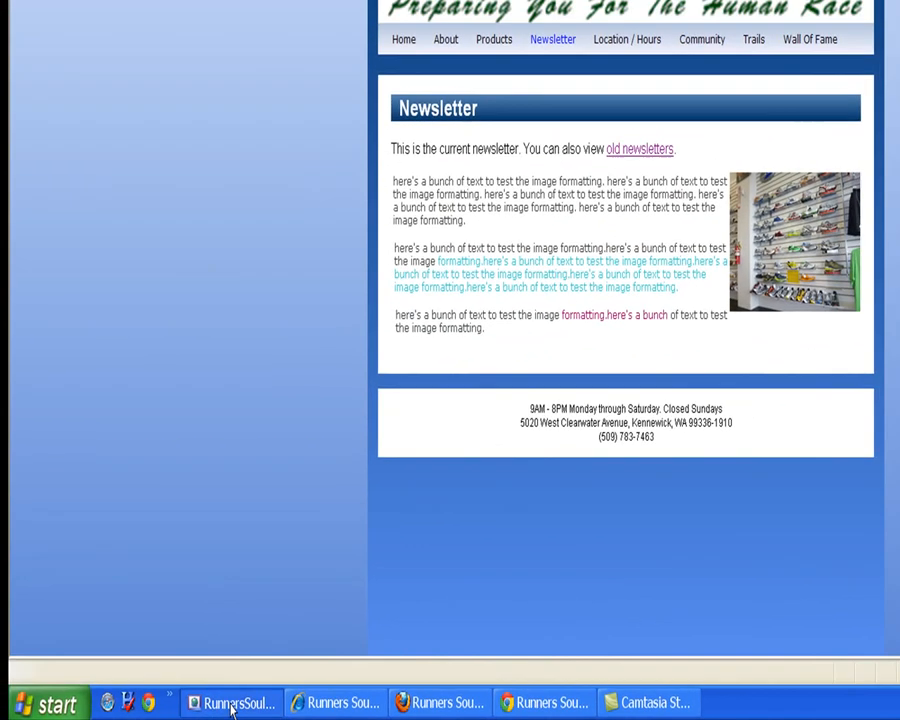
pyautogui.click(232, 701)
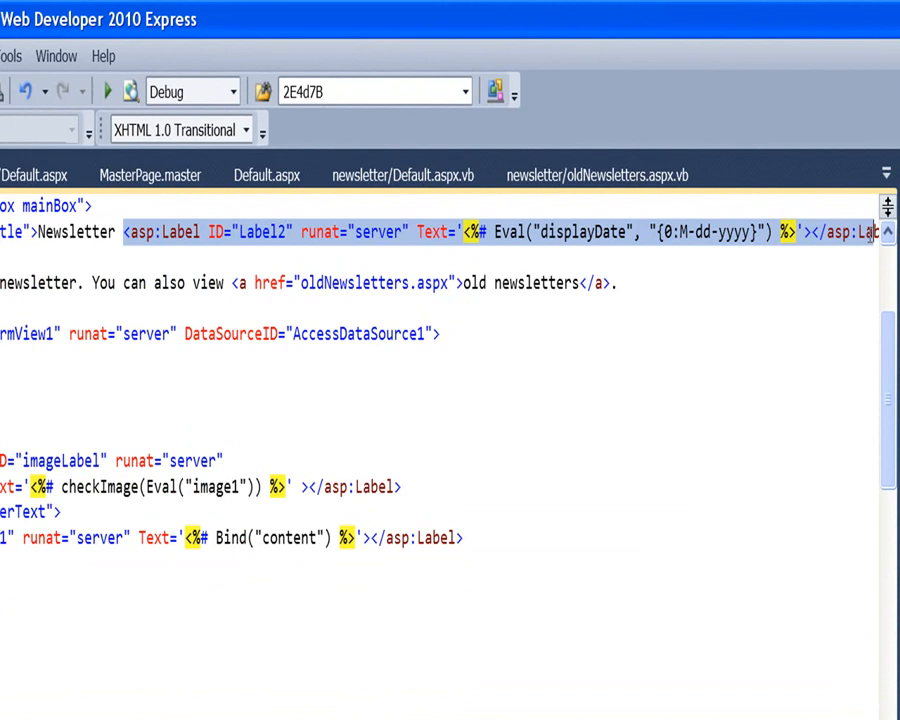
pyautogui.hscroll(3)
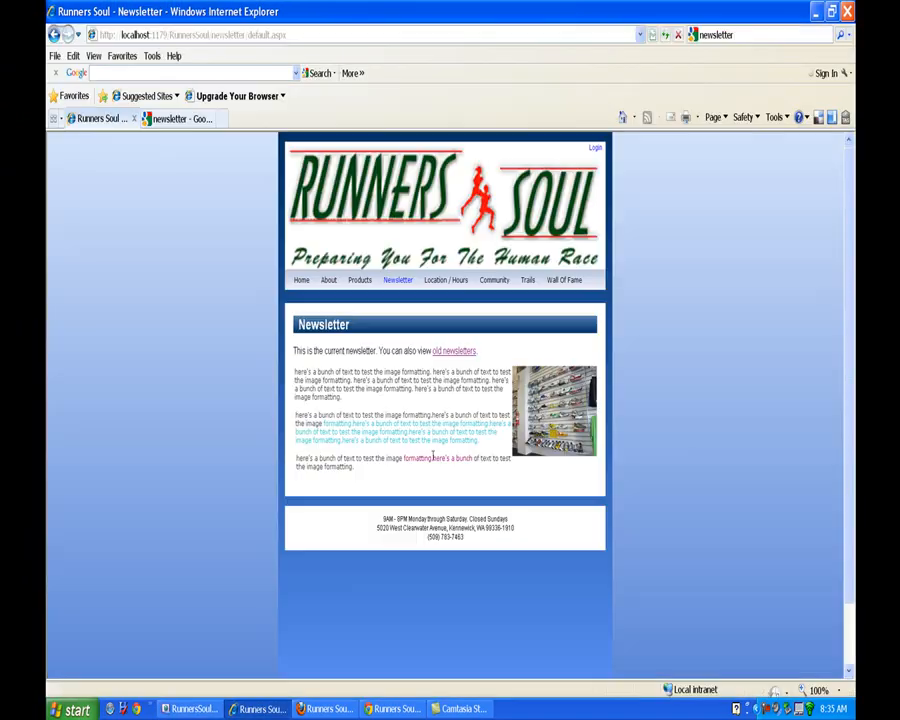
# Step: Reload the newsletter page so the heading reads 'Newsletter 7-01-2011'
pyautogui.click(397, 279)
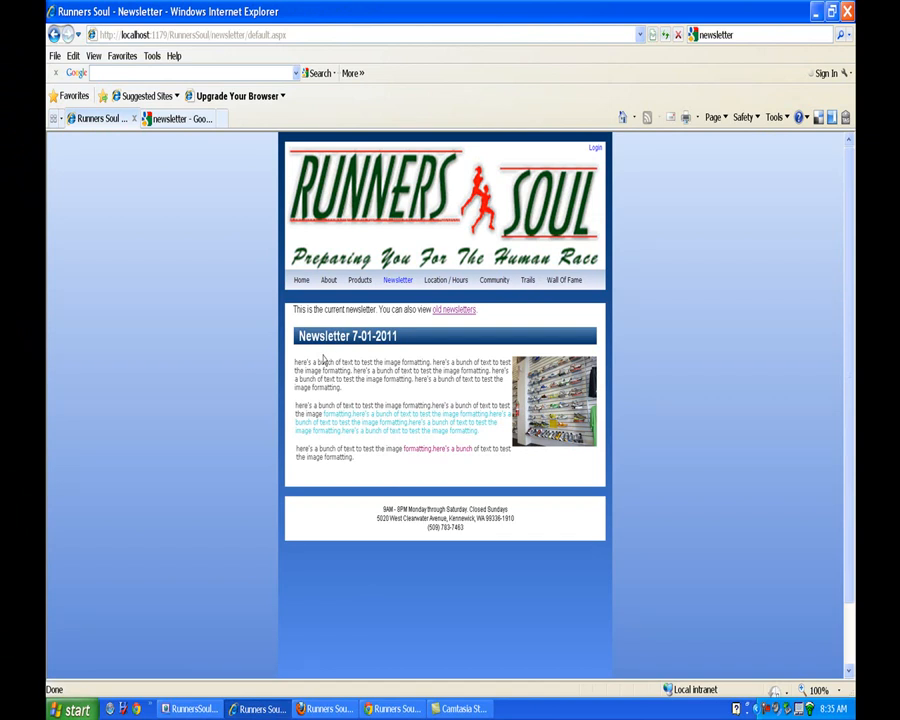
pyautogui.moveTo(301, 357)
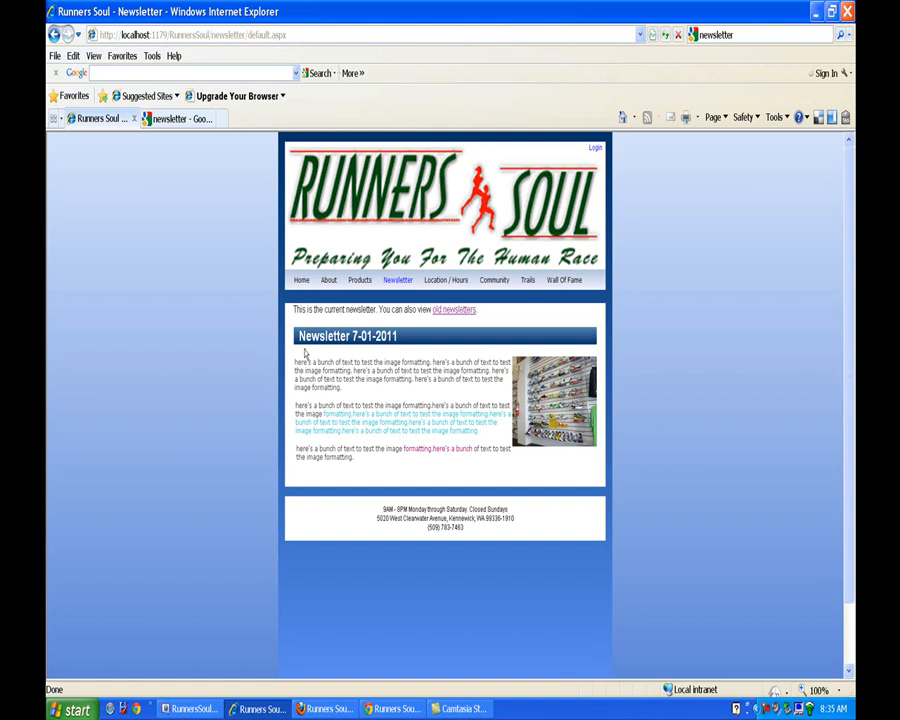
pyautogui.moveTo(287, 527)
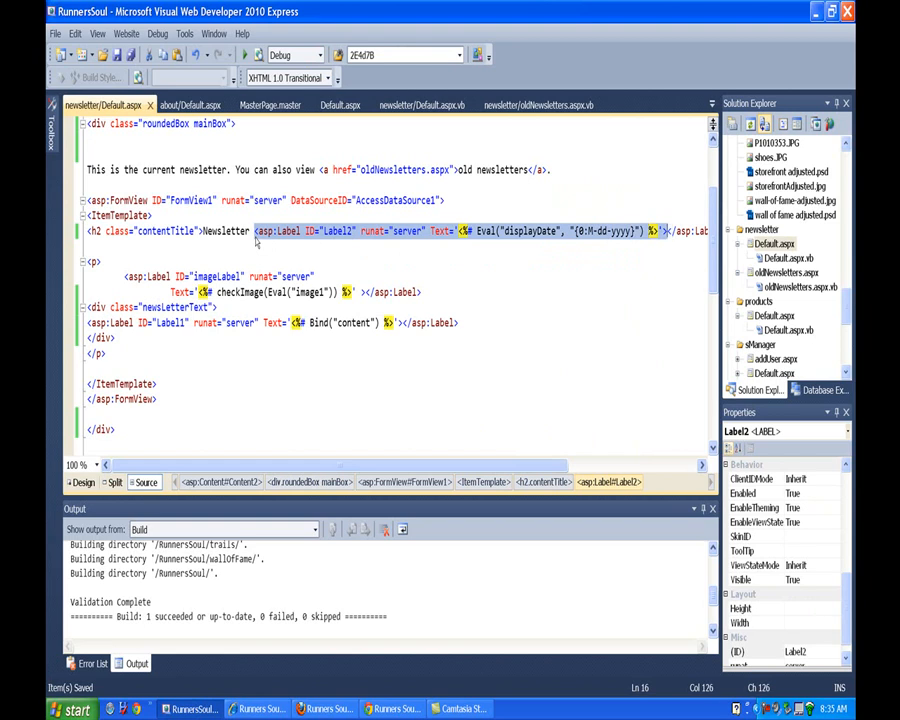
# Step: Move Label2 out of the h2 into a div with class 'newLetterSubtitle'
pyautogui.press('Delete')
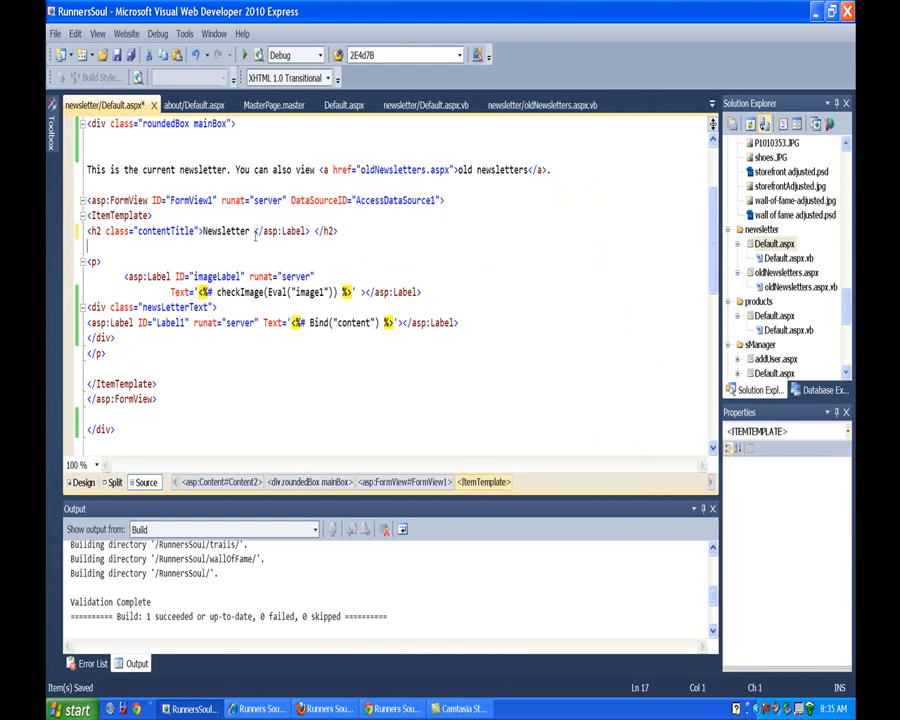
pyautogui.write('<asp:Label ID="Label2" runat="server" Text=\'<%# Eval("displayDate", "{0:M-dd-yyyy}") %>\'>')
pyautogui.write('<div')
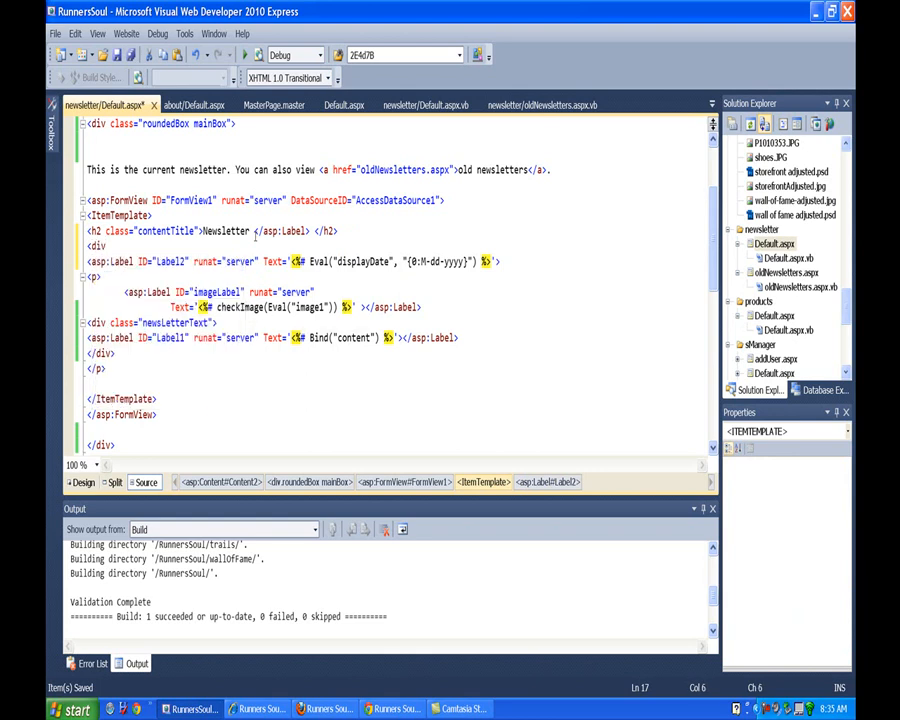
pyautogui.write('class="')
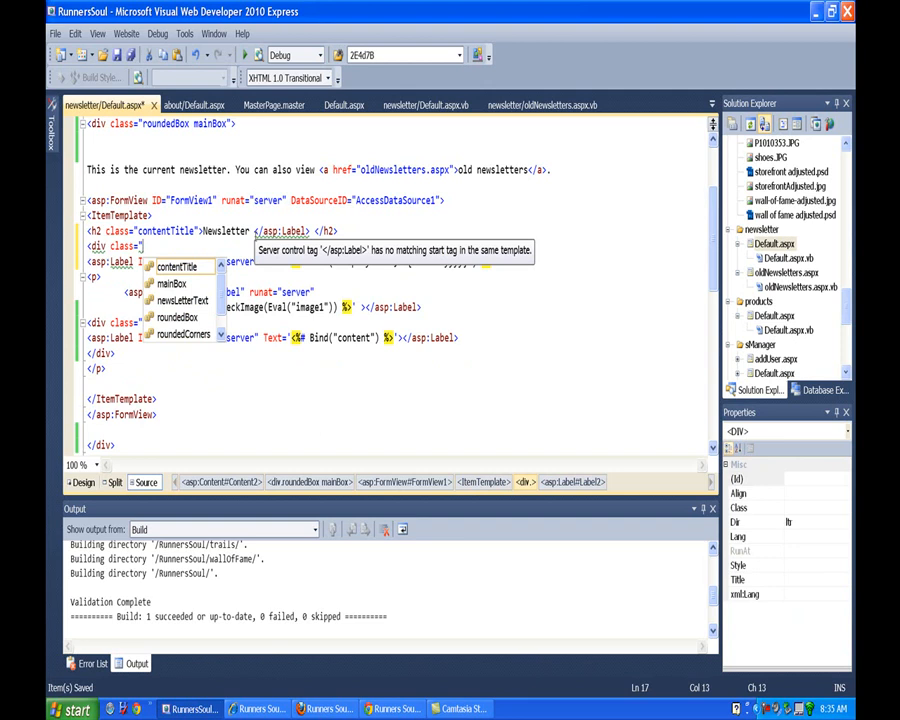
pyautogui.write('newLetter')
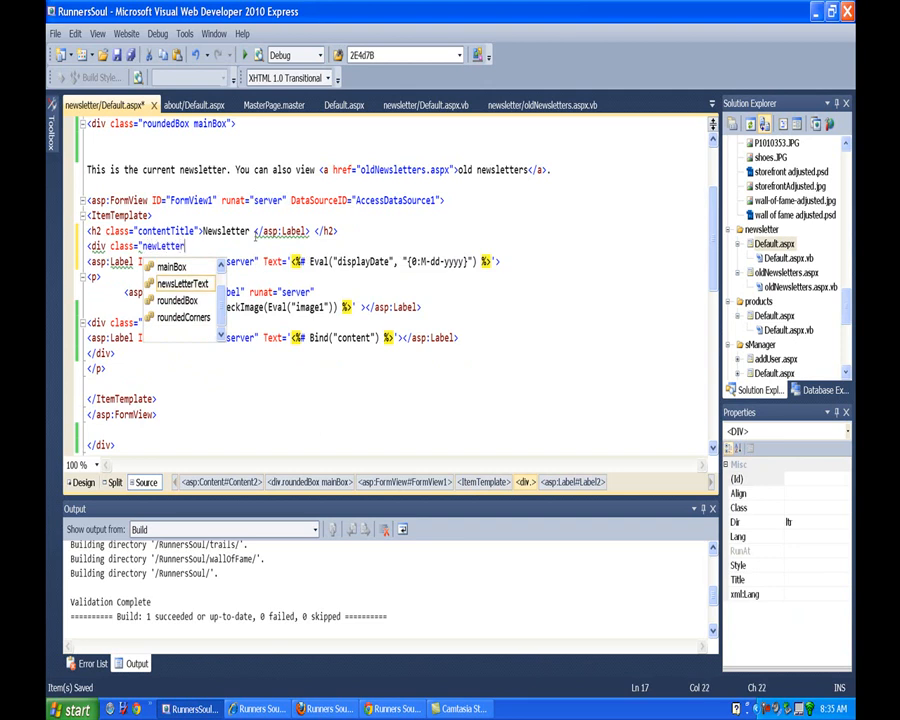
pyautogui.write('Subtitle">')
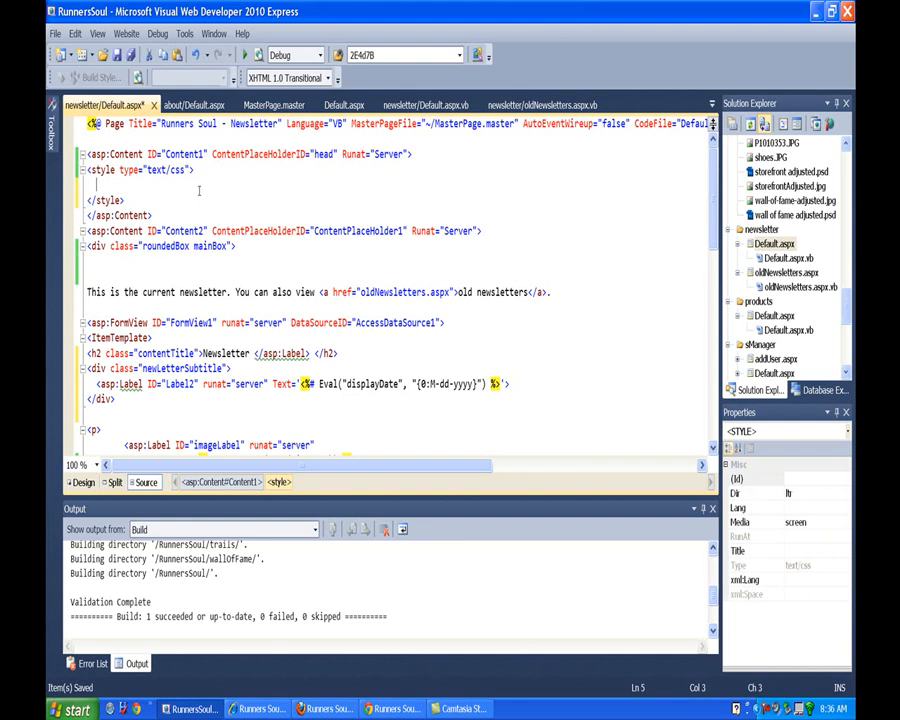
# Step: Write a .newsLetterSubtitle rule with background black and color white
pyautogui.click(96, 184)
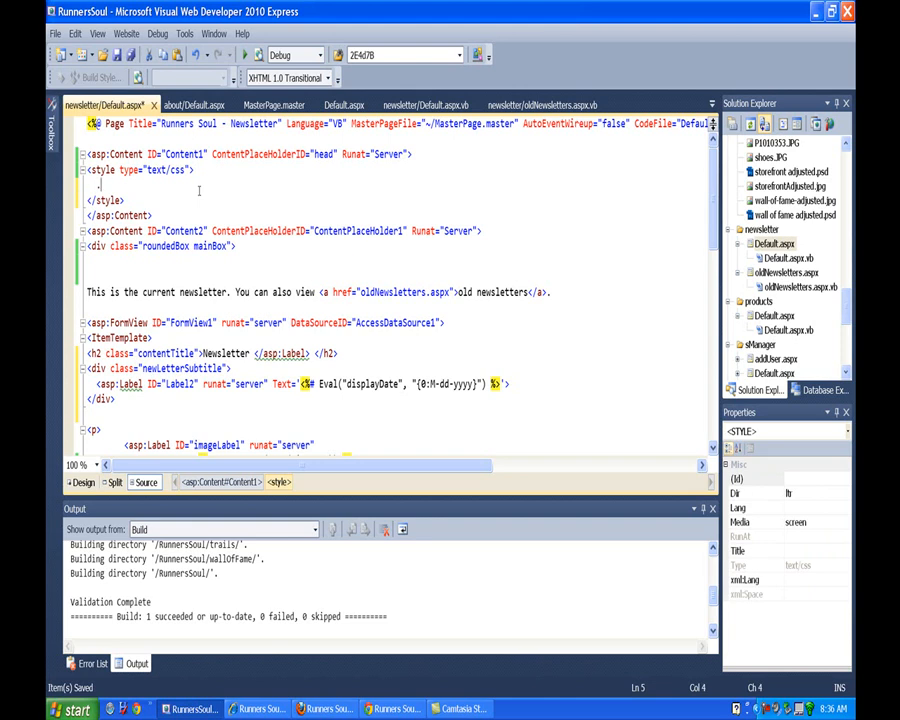
pyautogui.write('.newsLetterSubtitle')
pyautogui.write('{')
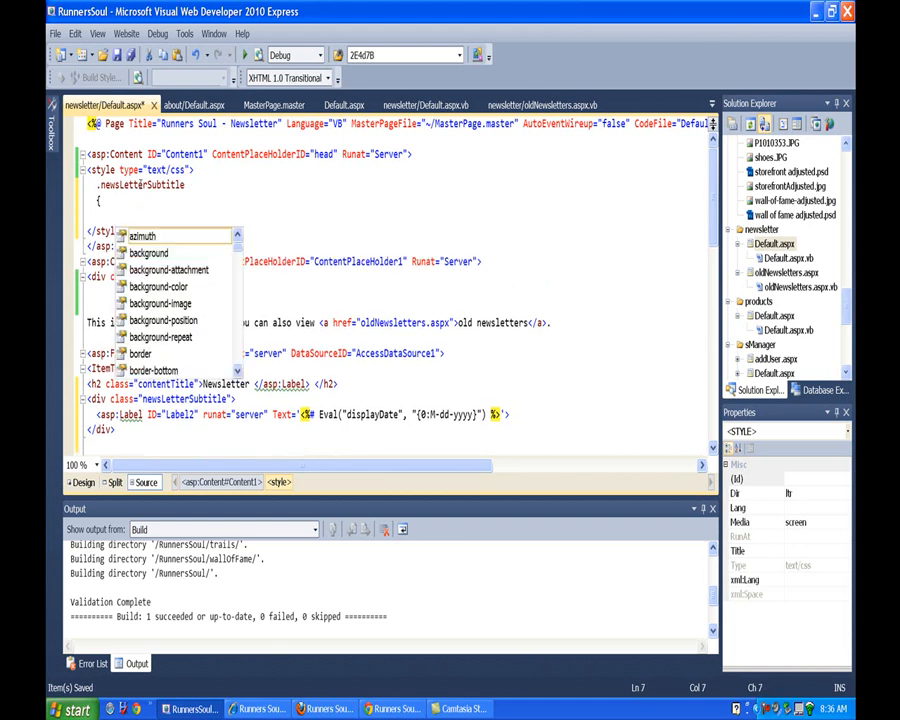
pyautogui.write('background:black;')
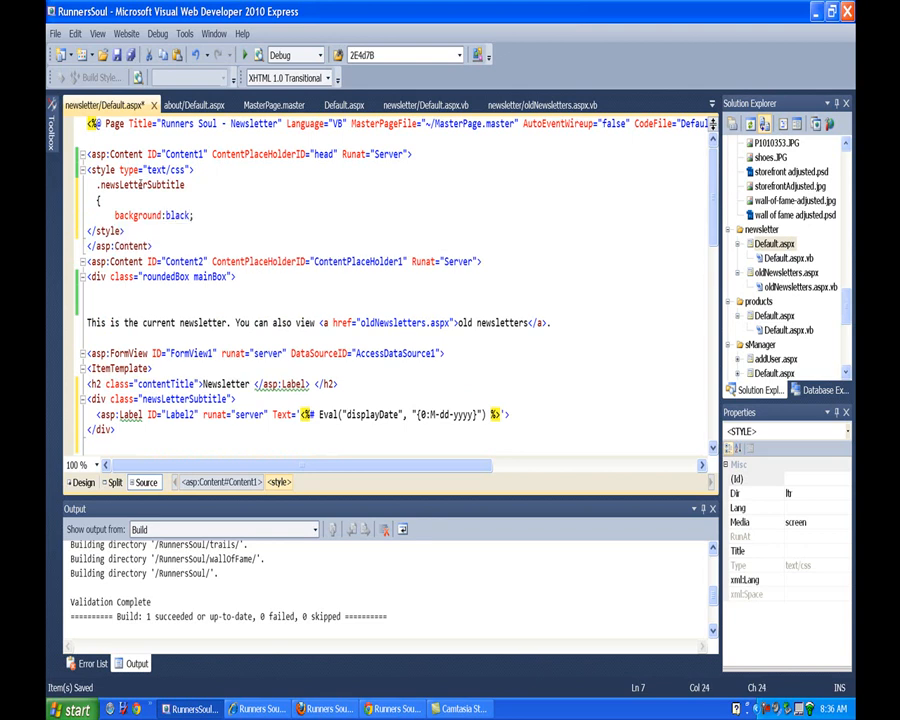
pyautogui.write('color')
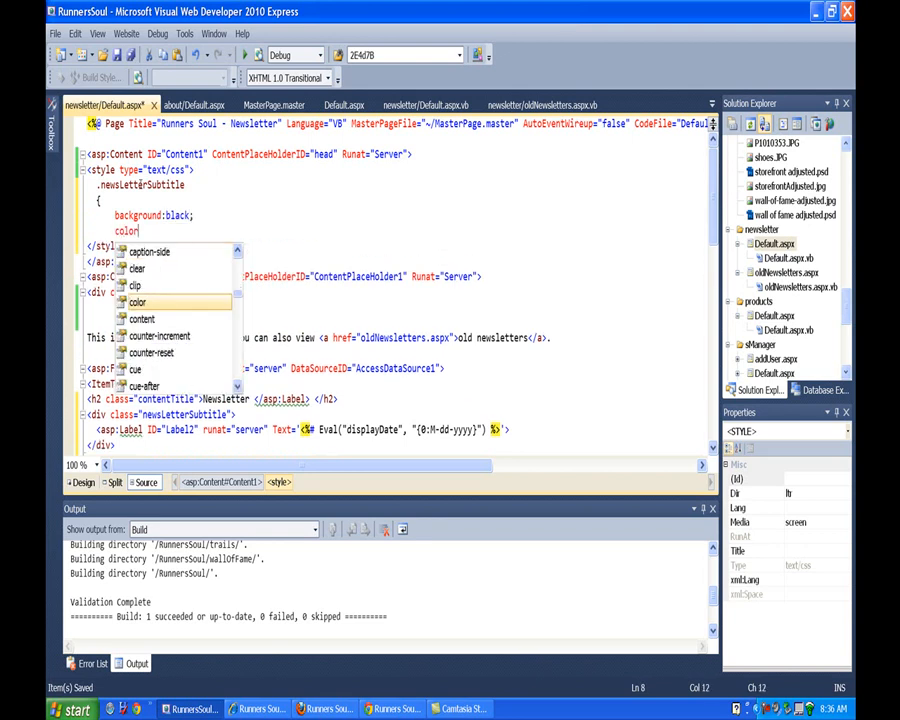
pyautogui.write('white')
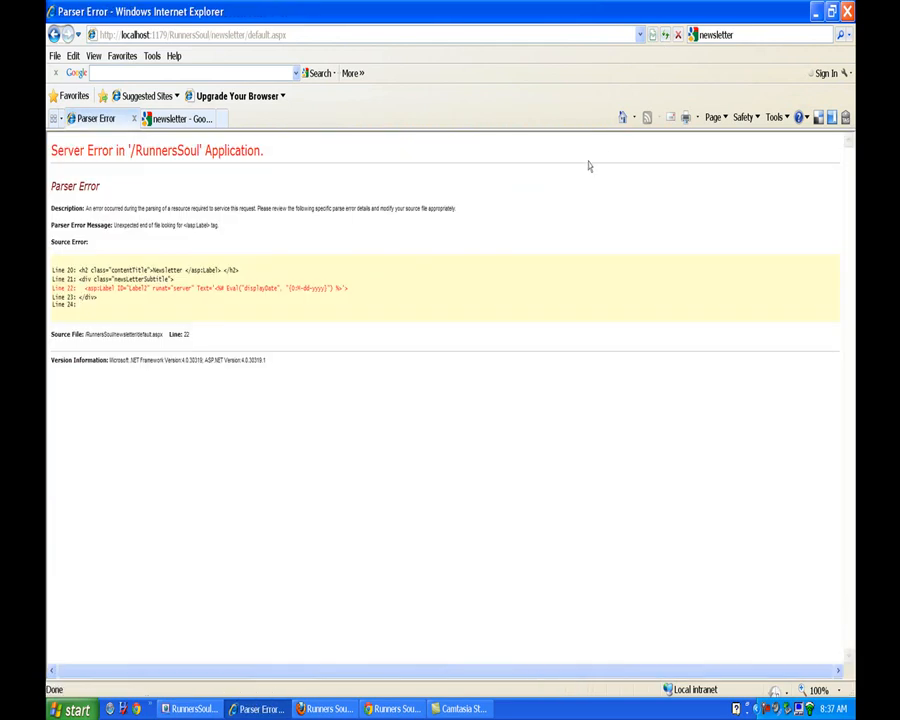
pyautogui.moveTo(502, 310)
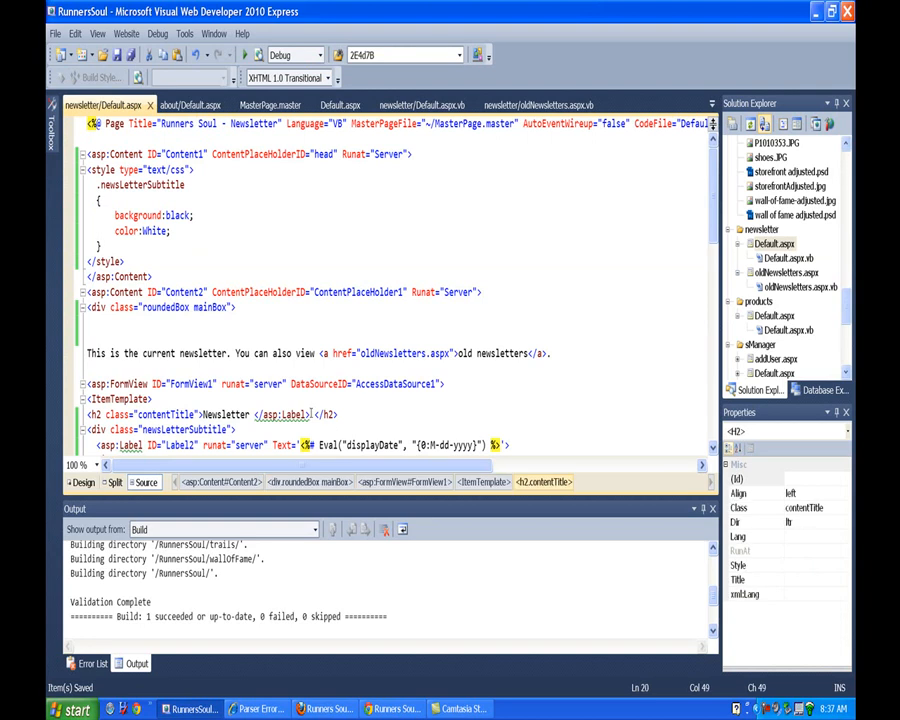
# Step: Remove the stray closing tag in the heading and close Label2 with </asp:Label>
pyautogui.doubleClick(283, 414)
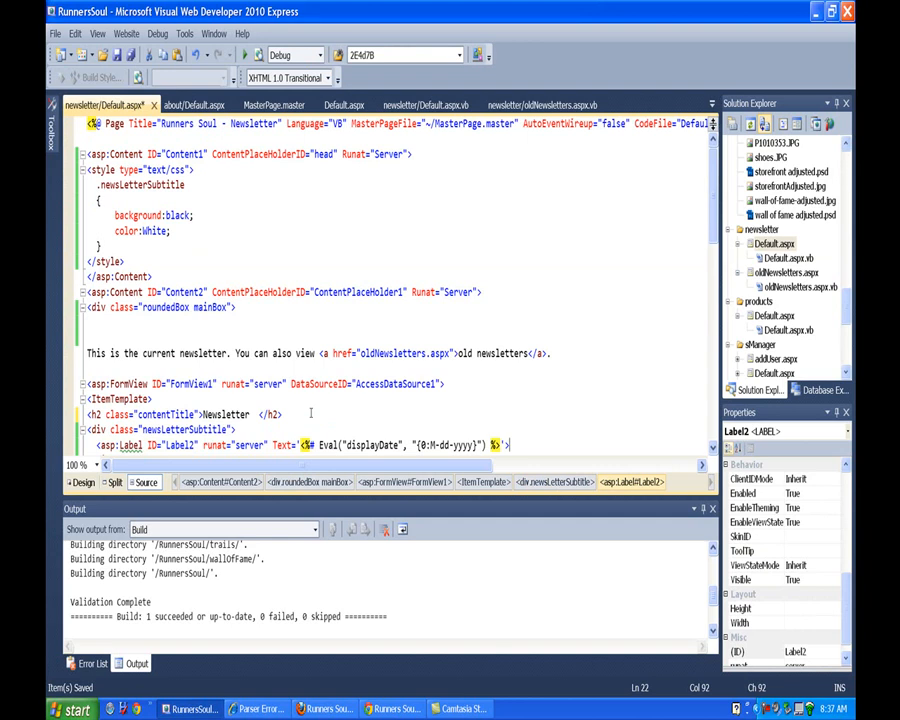
pyautogui.write('</asp:Label>')
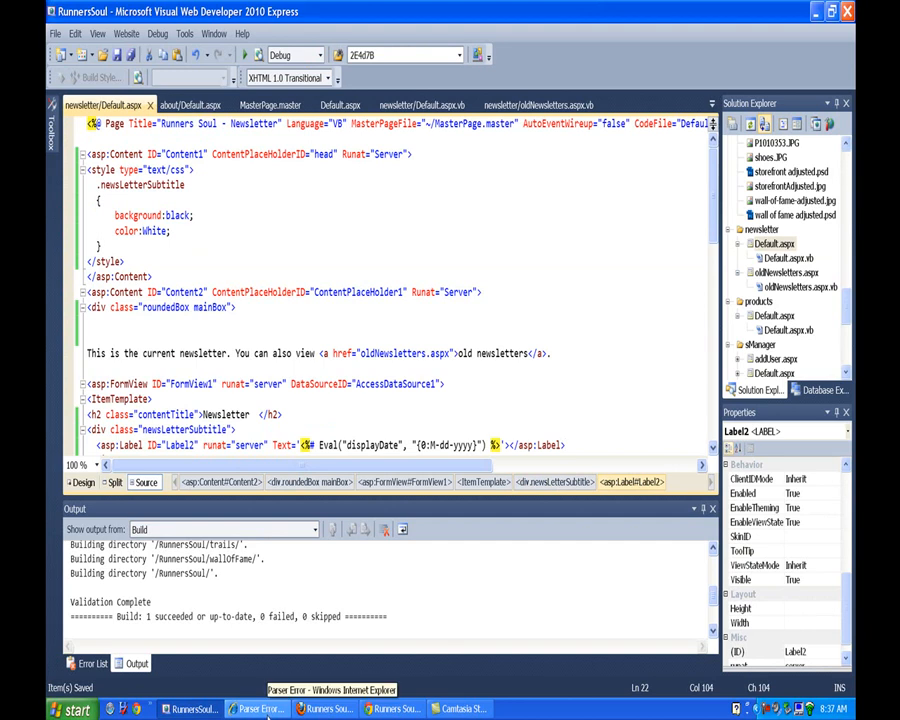
# Step: Reload the page in Internet Explorer to see the black 7-01-2011 subtitle bar
pyautogui.click(261, 708)
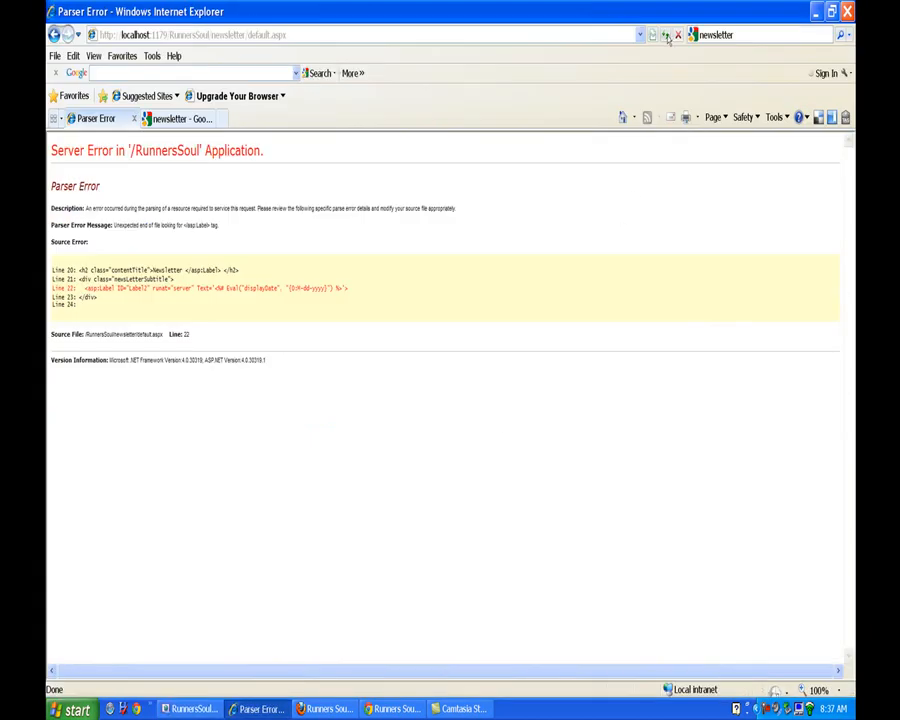
pyautogui.click(665, 34)
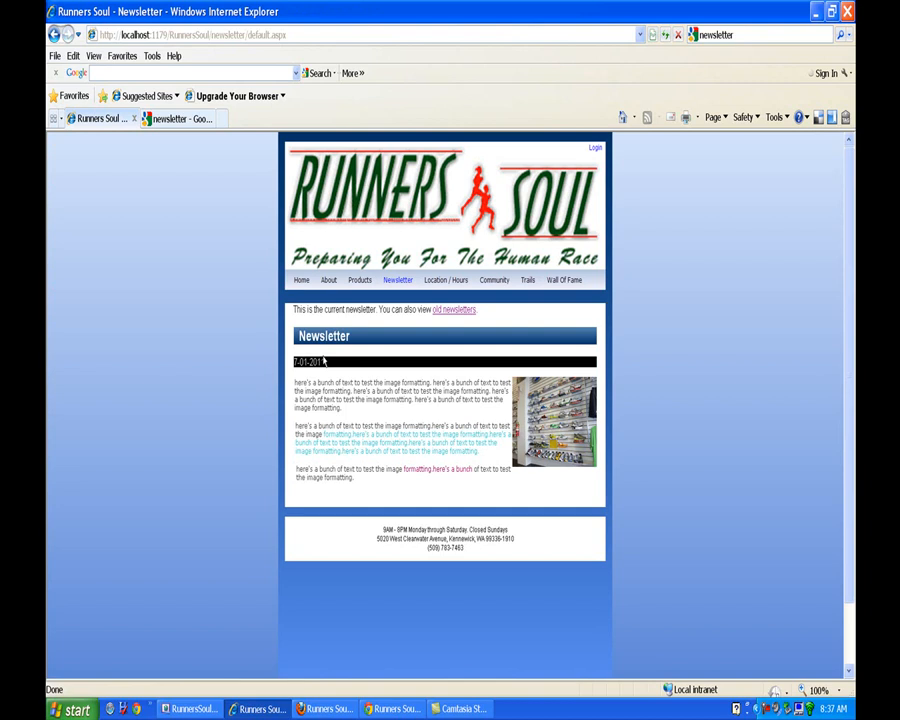
pyautogui.moveTo(352, 353)
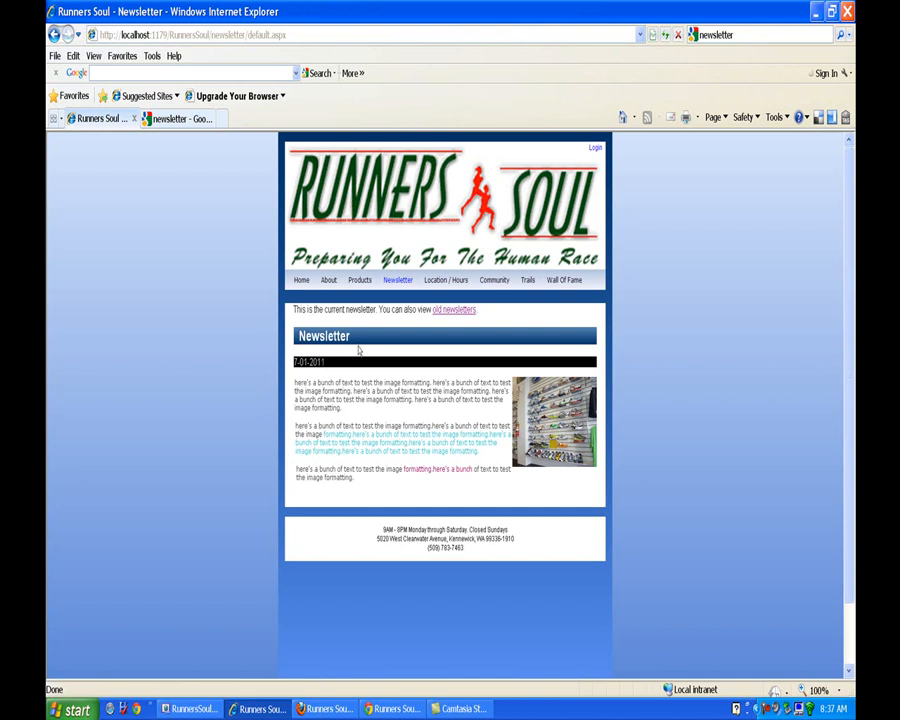
pyautogui.moveTo(357, 352)
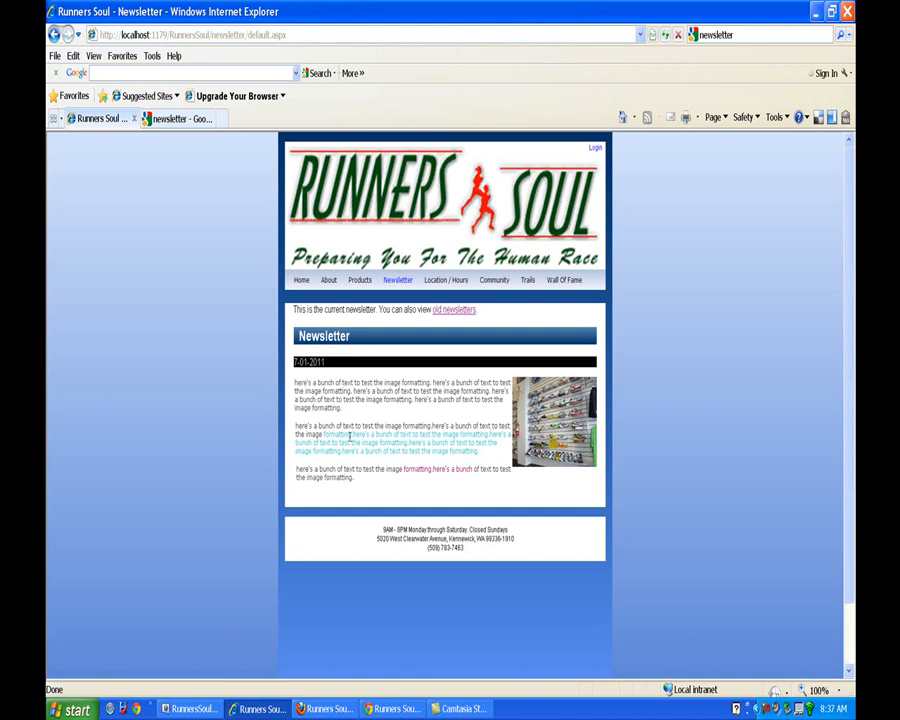
pyautogui.click(190, 708)
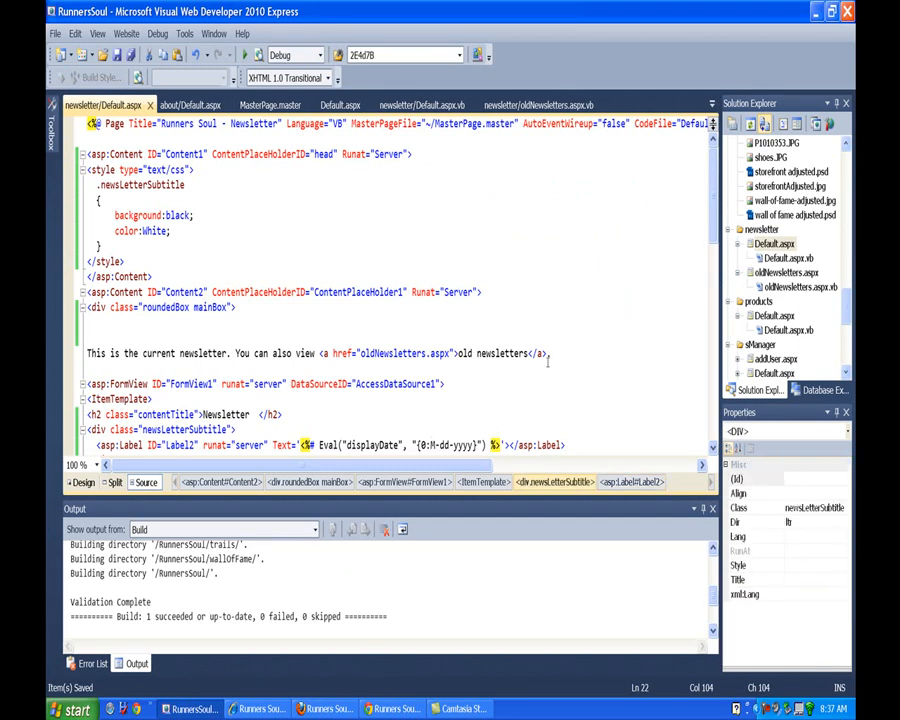
# Step: Wrap the Newsletter h2 and Label2 together in a div with class 'contentTitle'
pyautogui.scroll(-3)
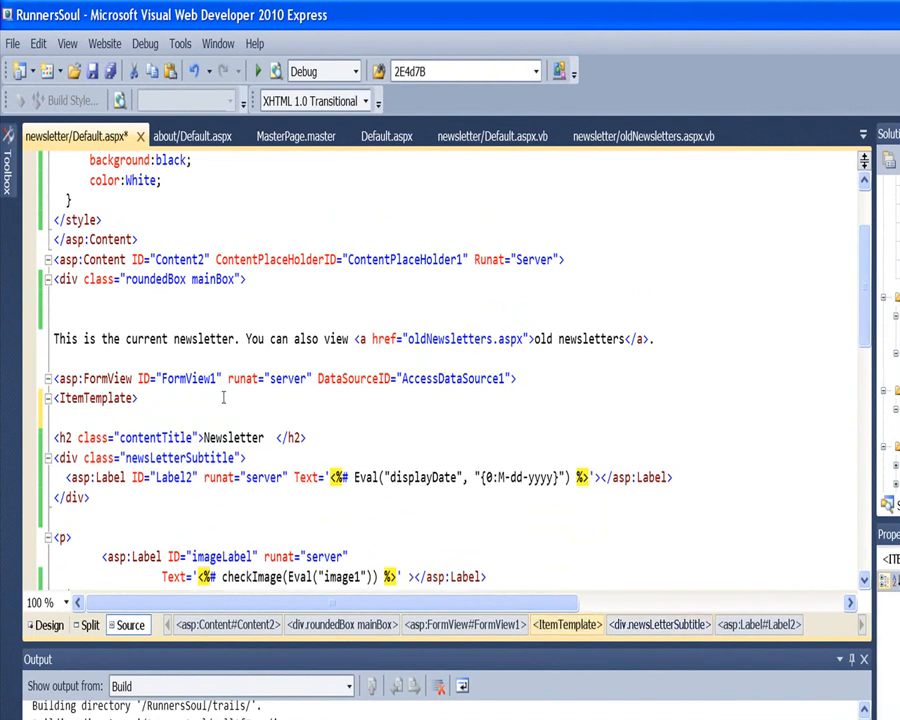
pyautogui.write('div class="contentTitle">')
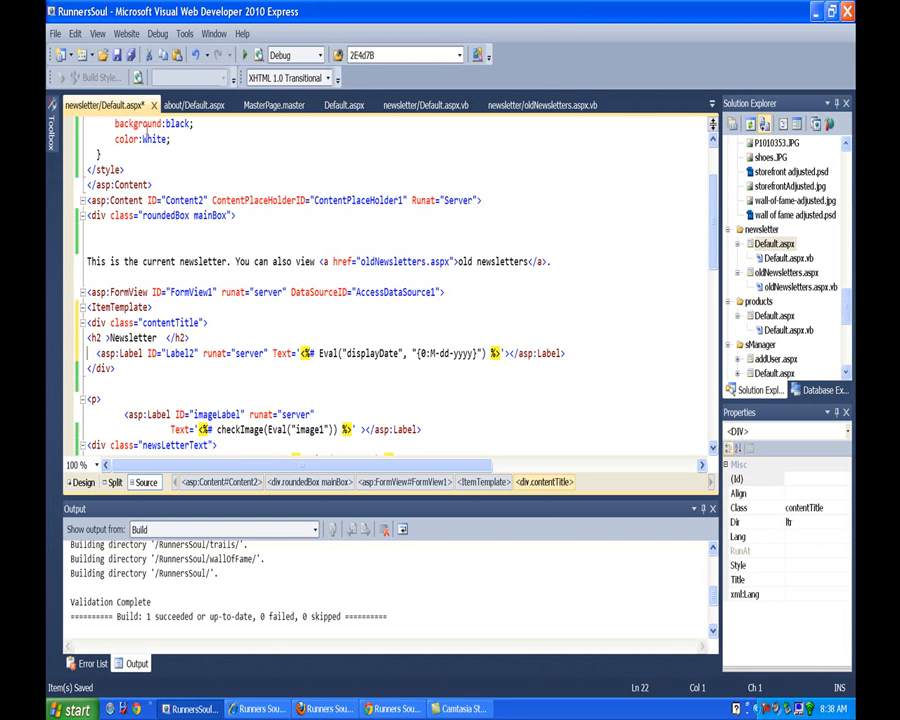
pyautogui.click(262, 708)
pyautogui.write('" CssClass="newsLetterSubtitle')
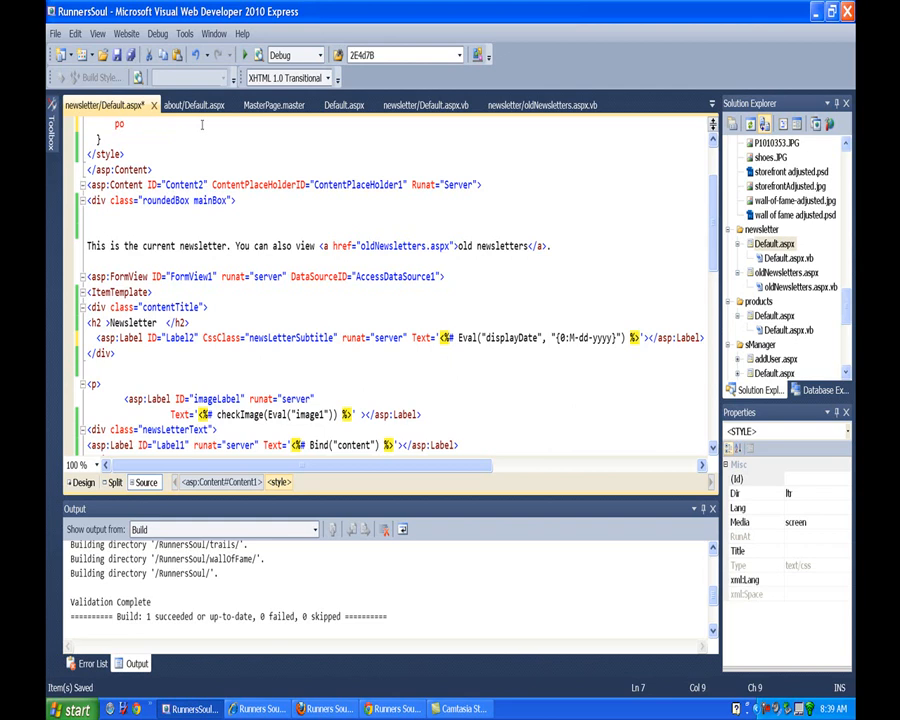
# Step: Add position:relative, top:-1ex and font-size:0.8em to the .newsLetterSubtitle rule
pyautogui.write('sition')
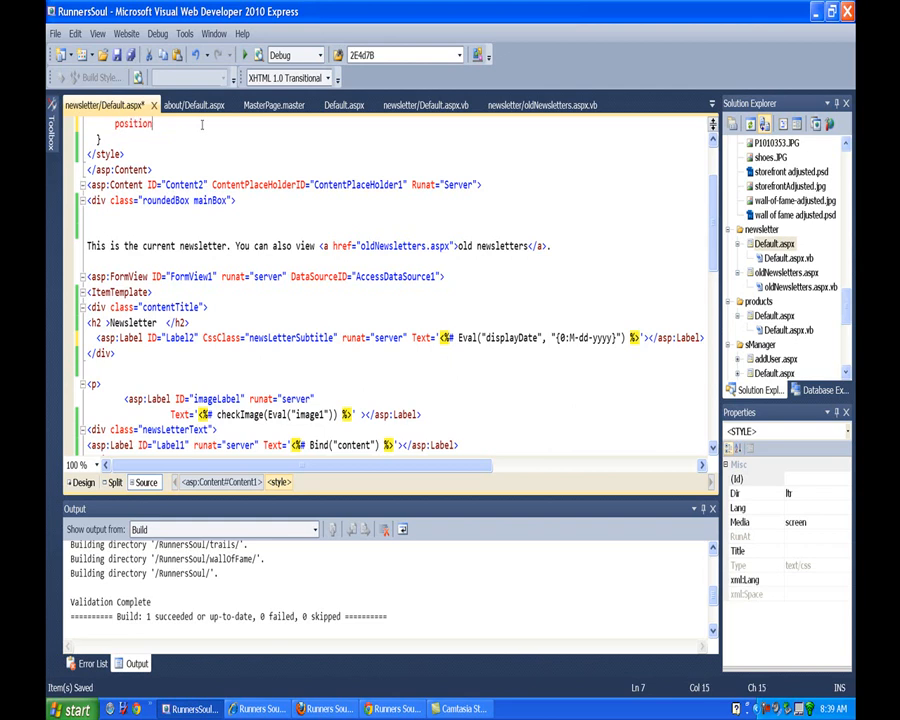
pyautogui.write(':relative')
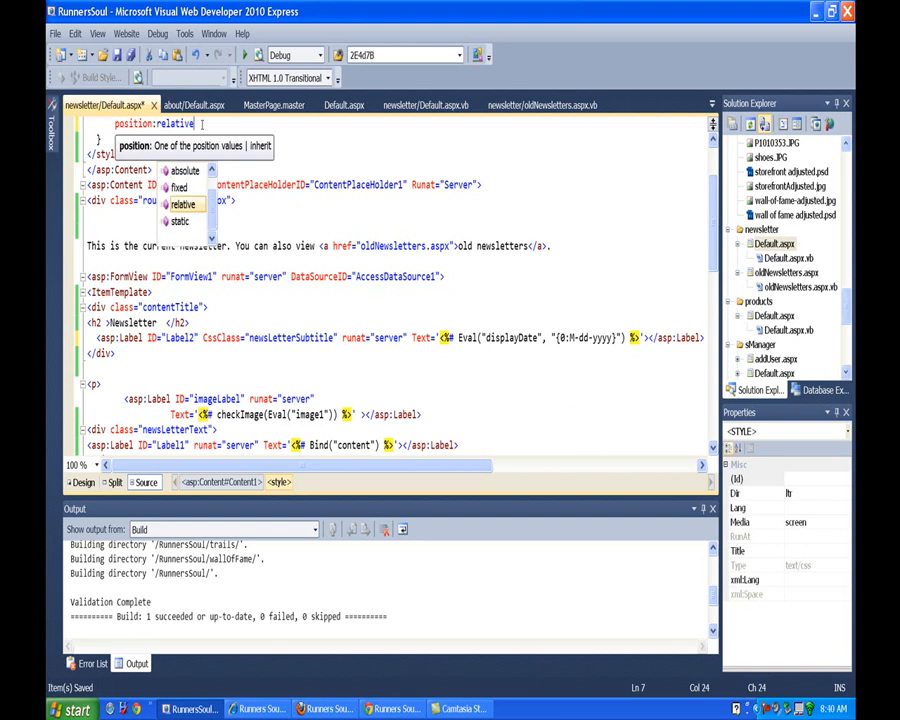
pyautogui.write(';')
pyautogui.write('top:')
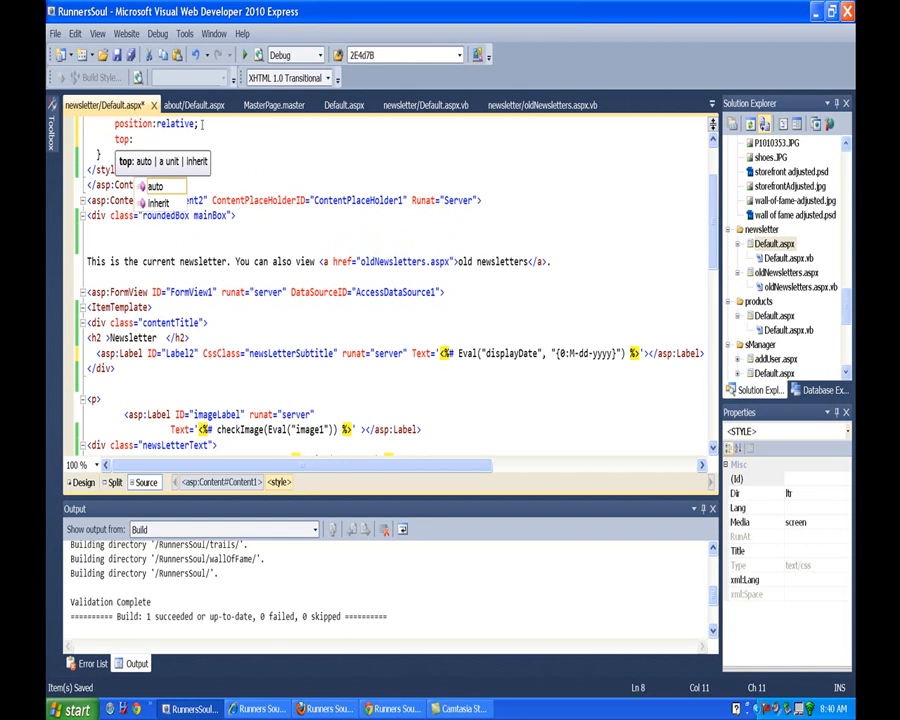
pyautogui.write('-1ex;')
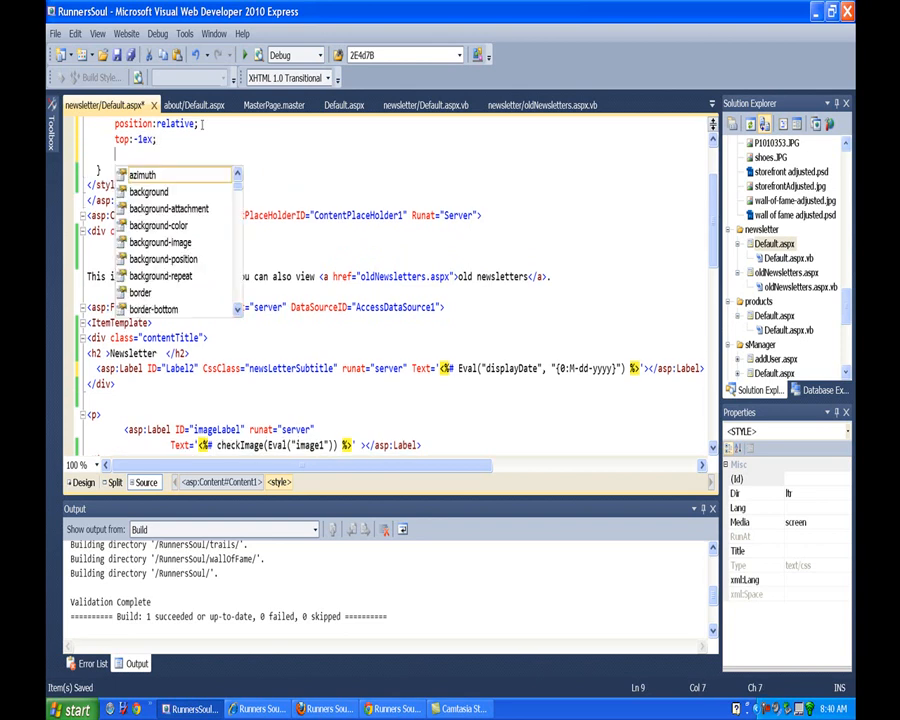
pyautogui.write('font-size:')
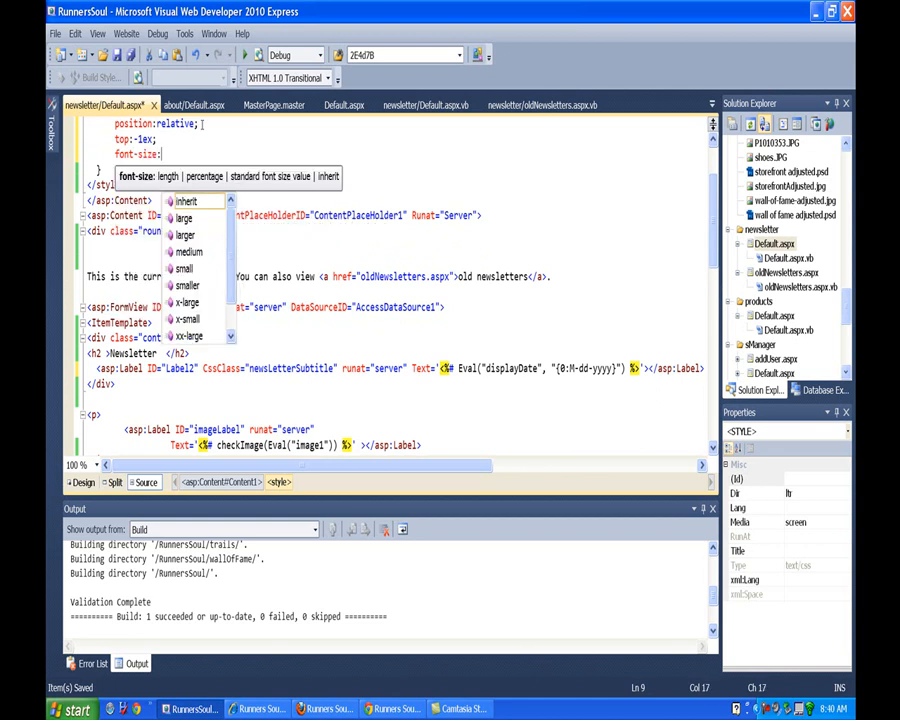
pyautogui.write('0.8em')
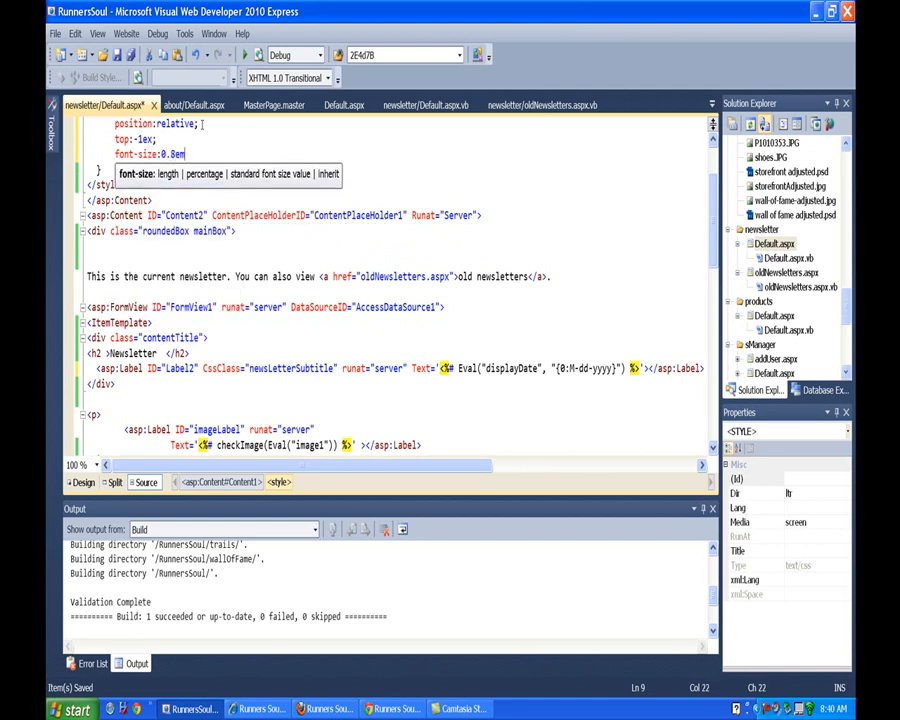
pyautogui.write(';')
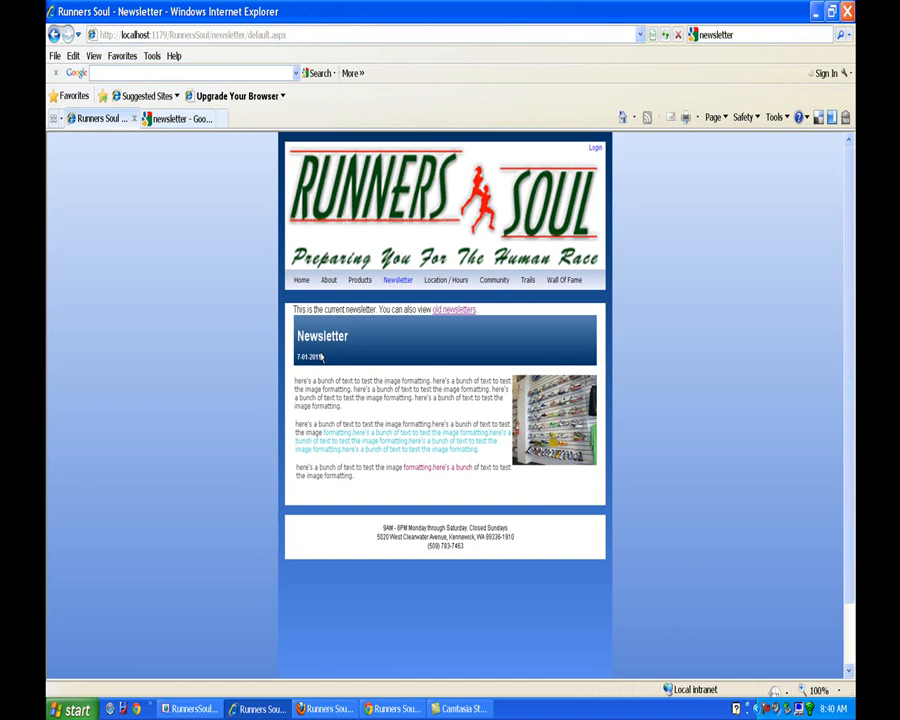
pyautogui.moveTo(328, 536)
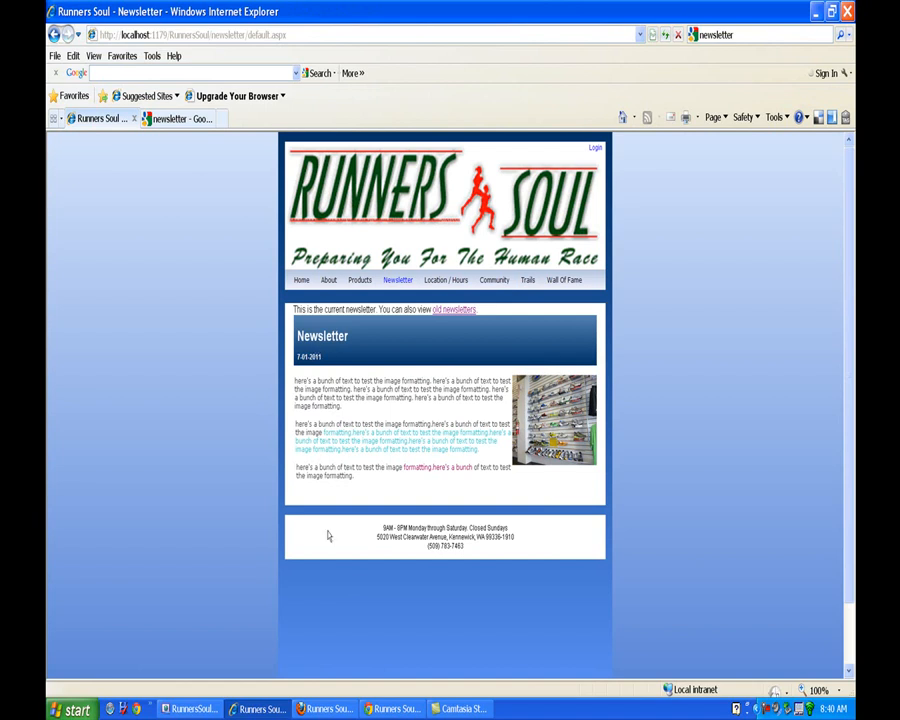
# Step: After viewing the smaller date inside the blue heading box, return to Visual Web Developer
pyautogui.click(190, 708)
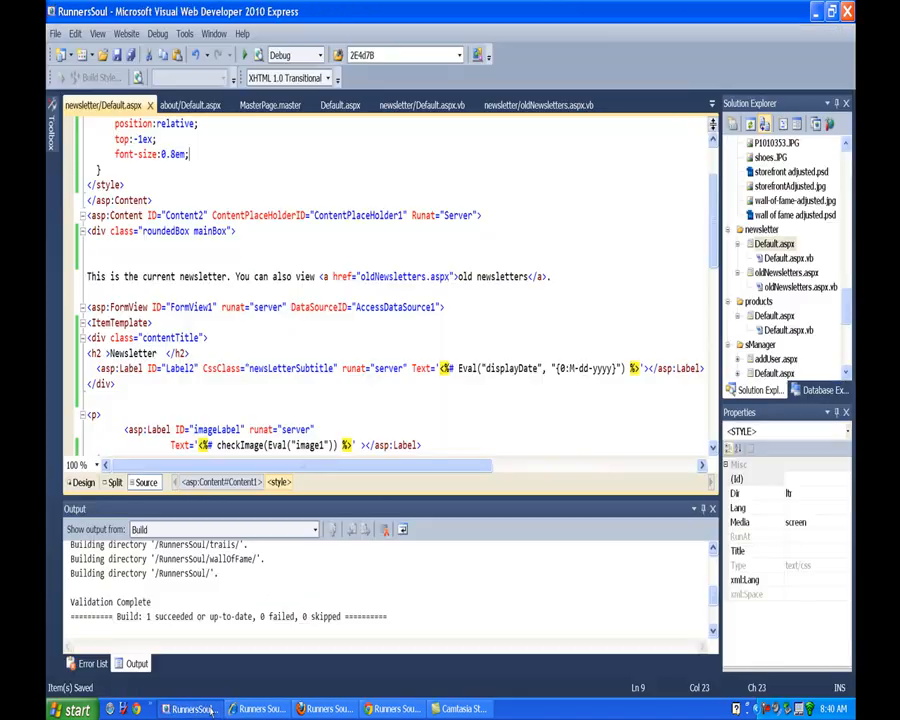